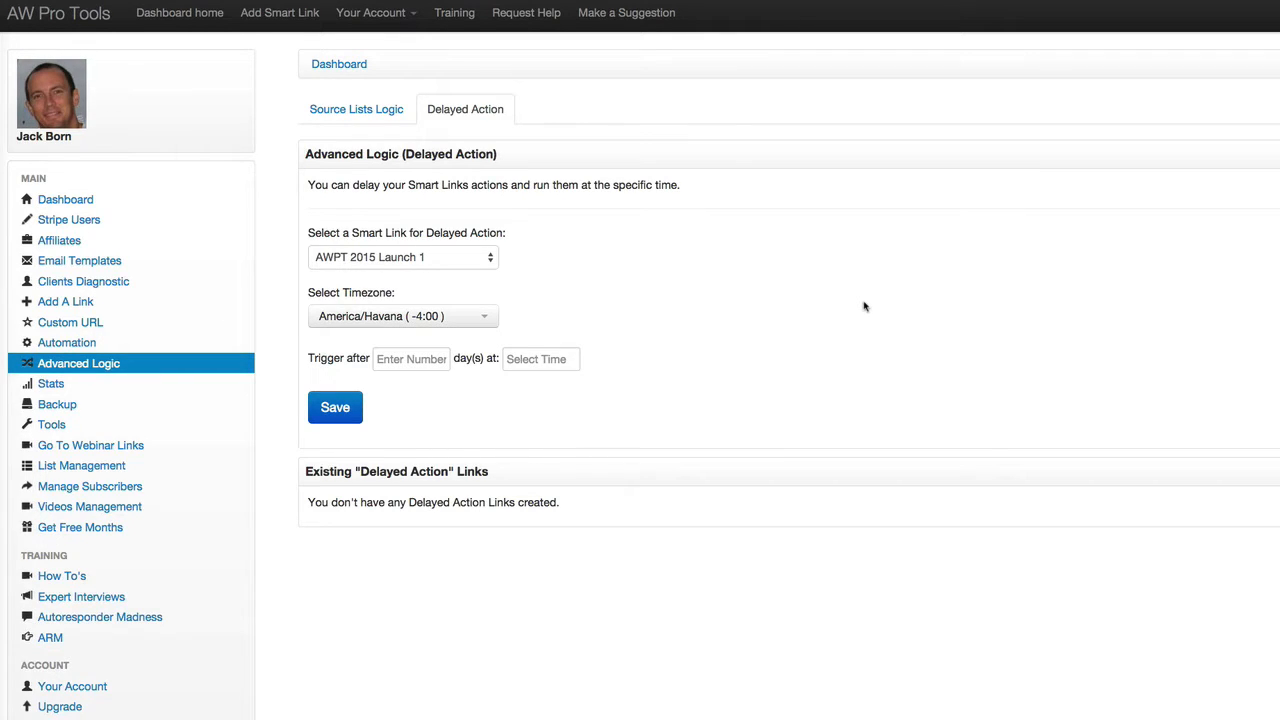
pyautogui.moveTo(100, 368)
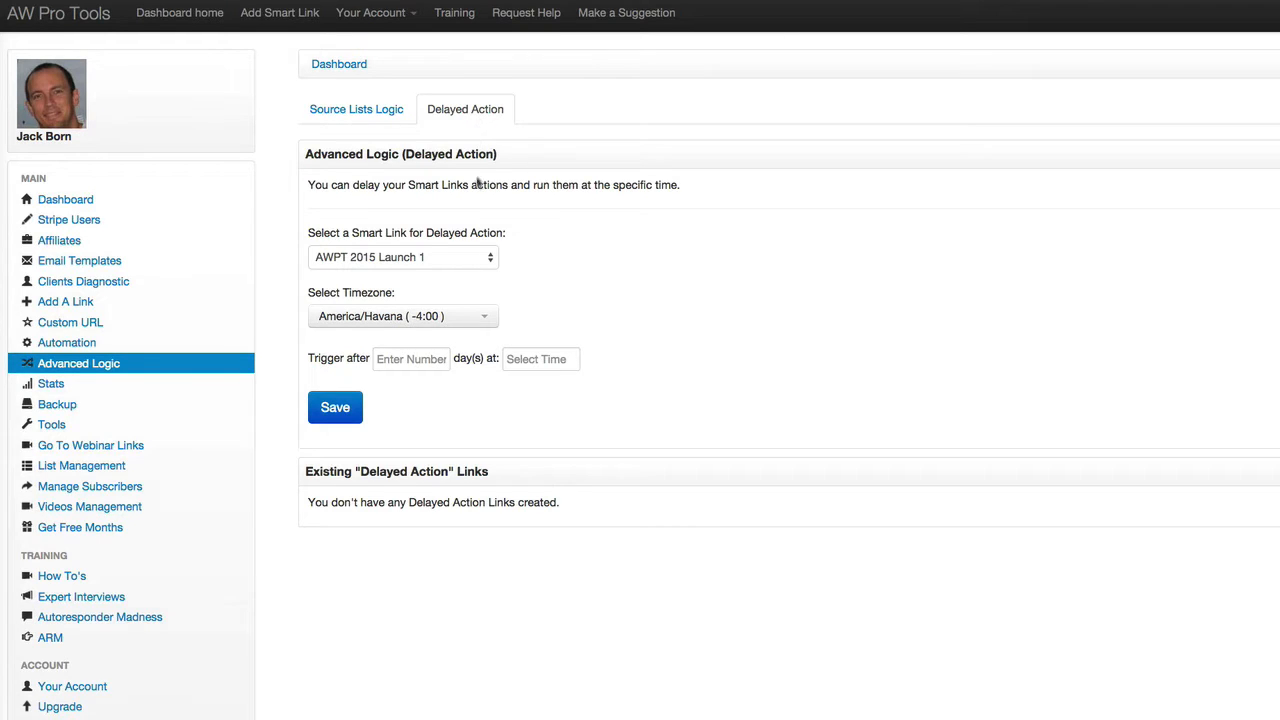
# - Choose 'Test of Step 3' as the smart link for the delayed action
pyautogui.click(404, 256)
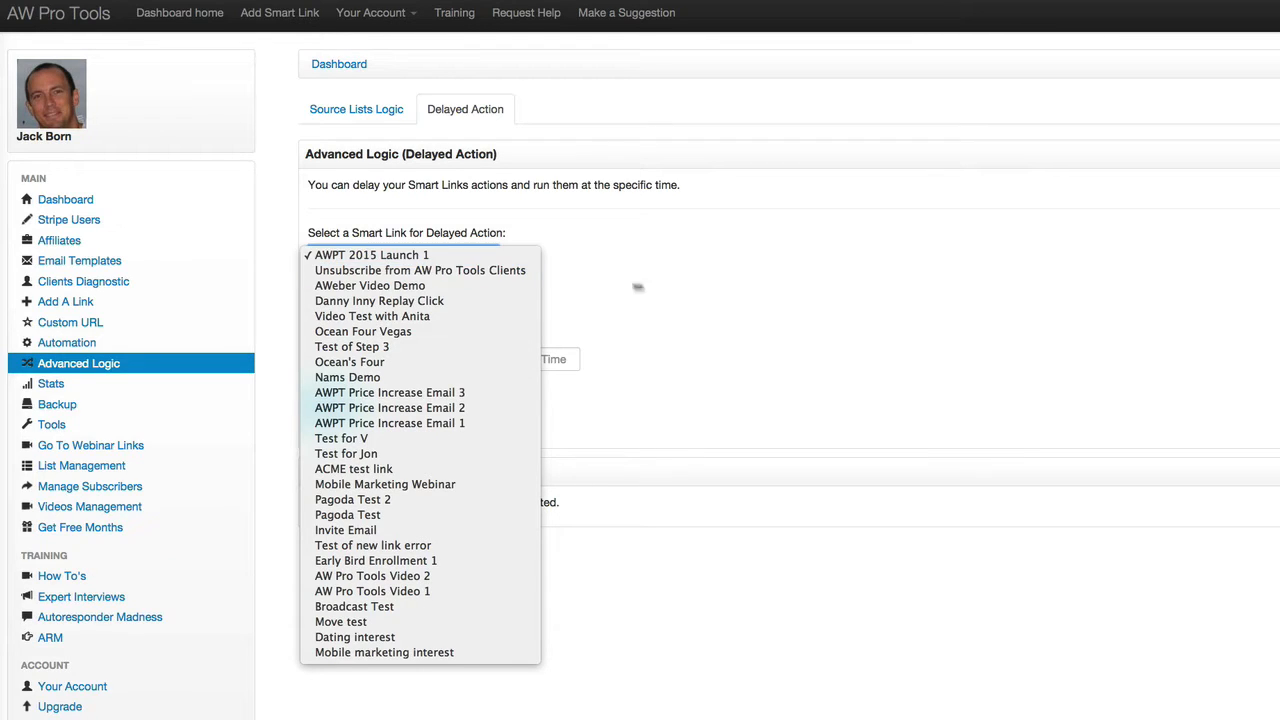
pyautogui.click(372, 254)
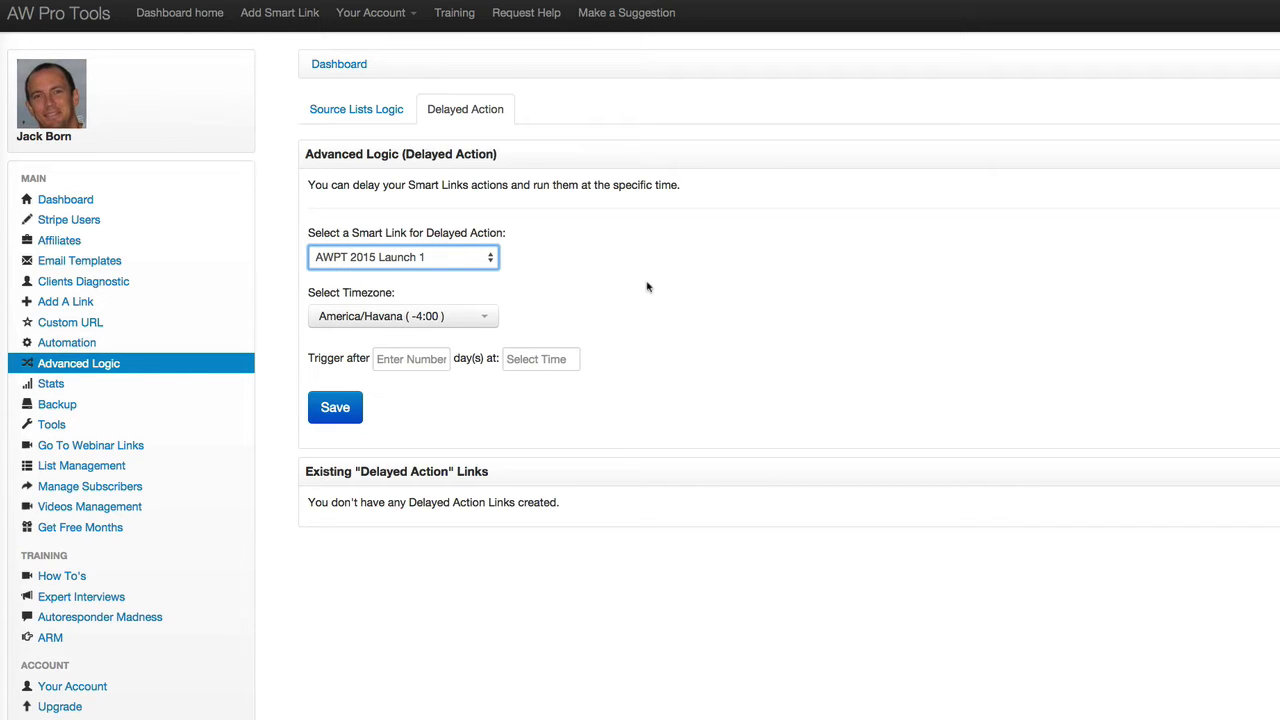
pyautogui.click(402, 256)
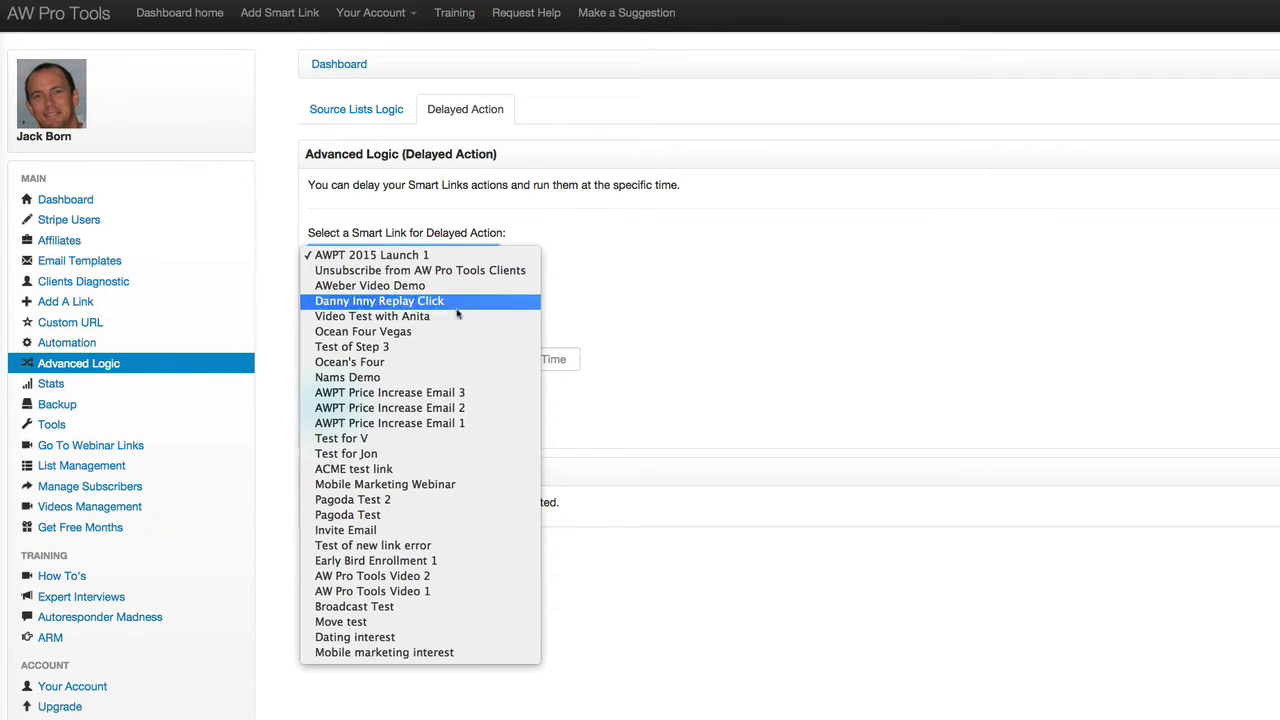
pyautogui.click(352, 346)
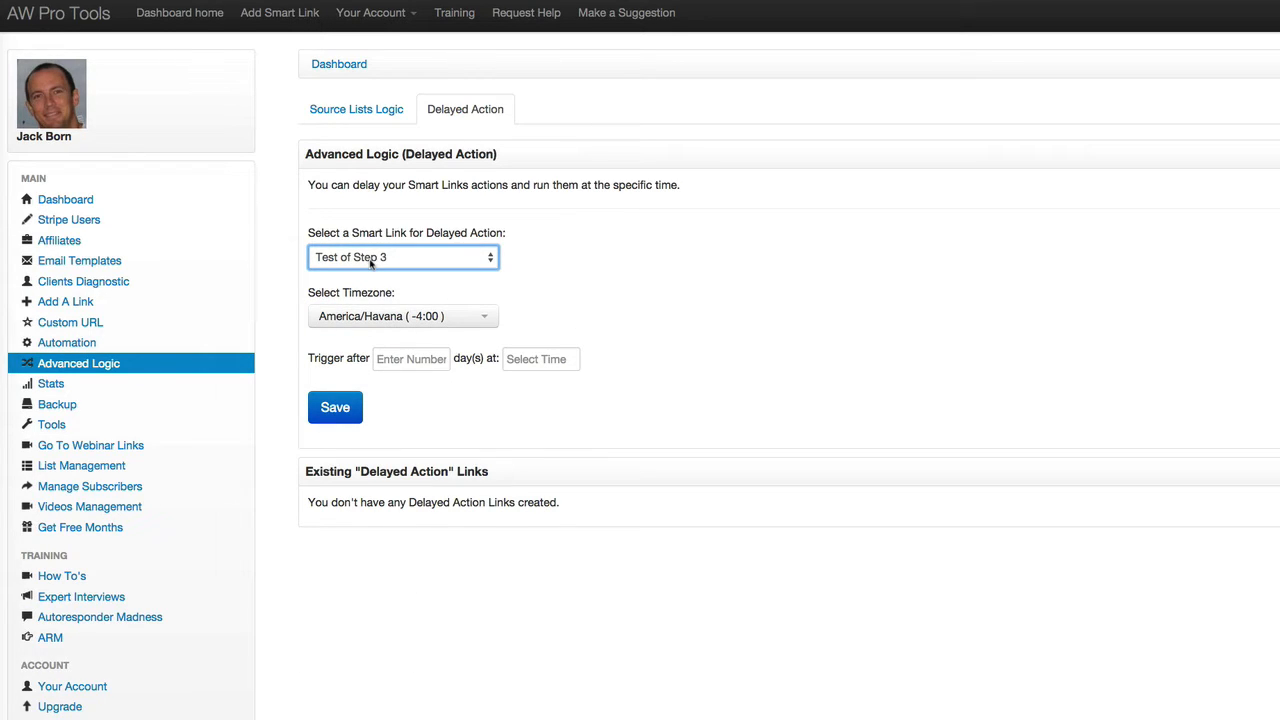
pyautogui.moveTo(384, 264)
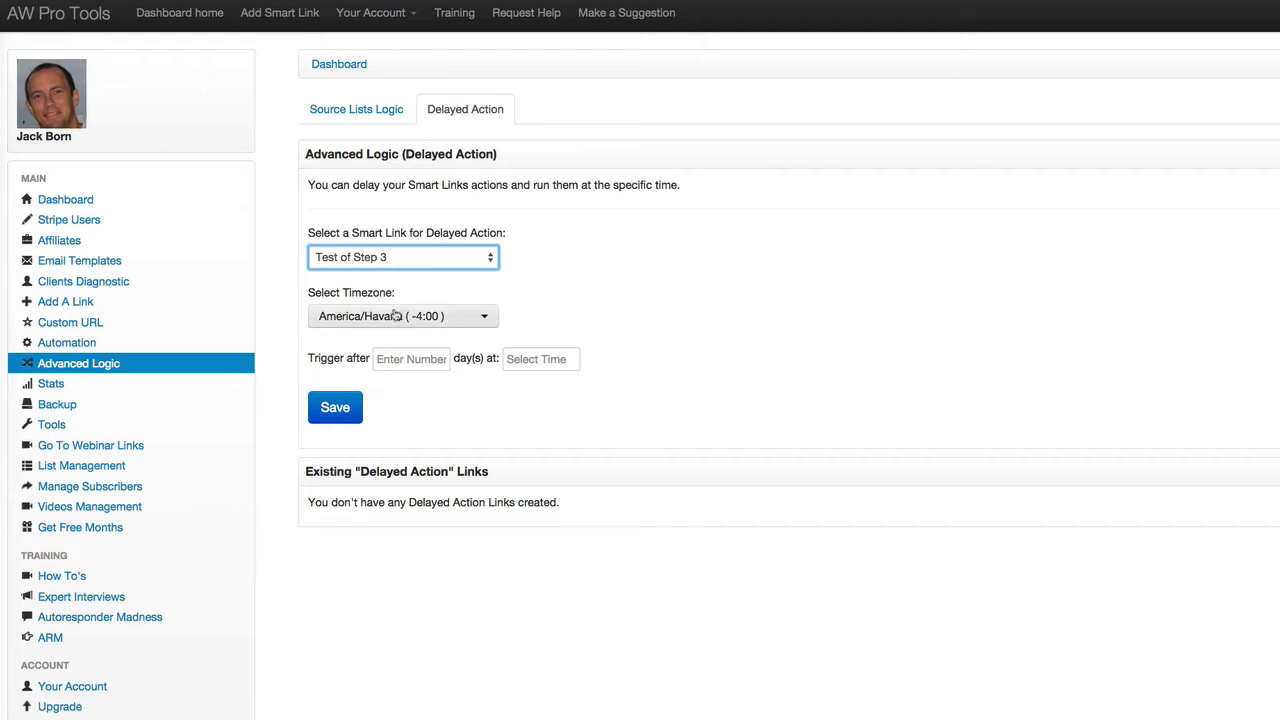
# - Set the delayed action's timezone to US Eastern
pyautogui.click(402, 316)
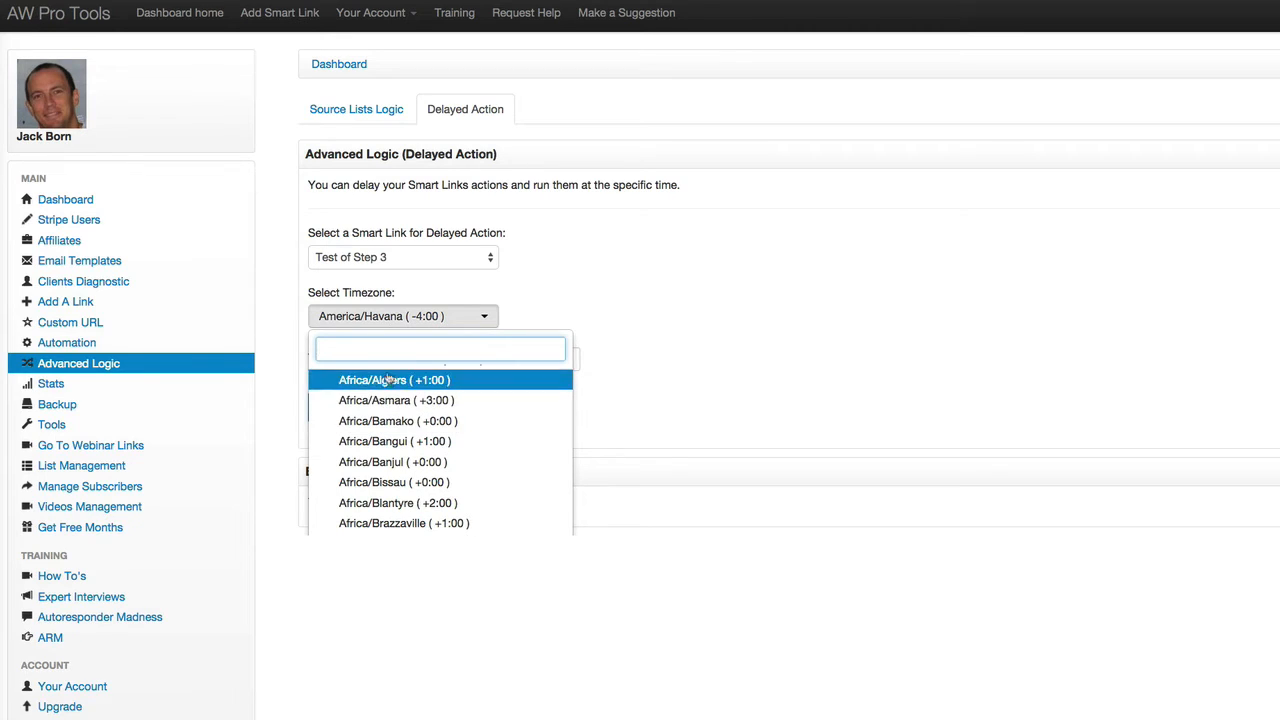
pyautogui.scroll(-3)
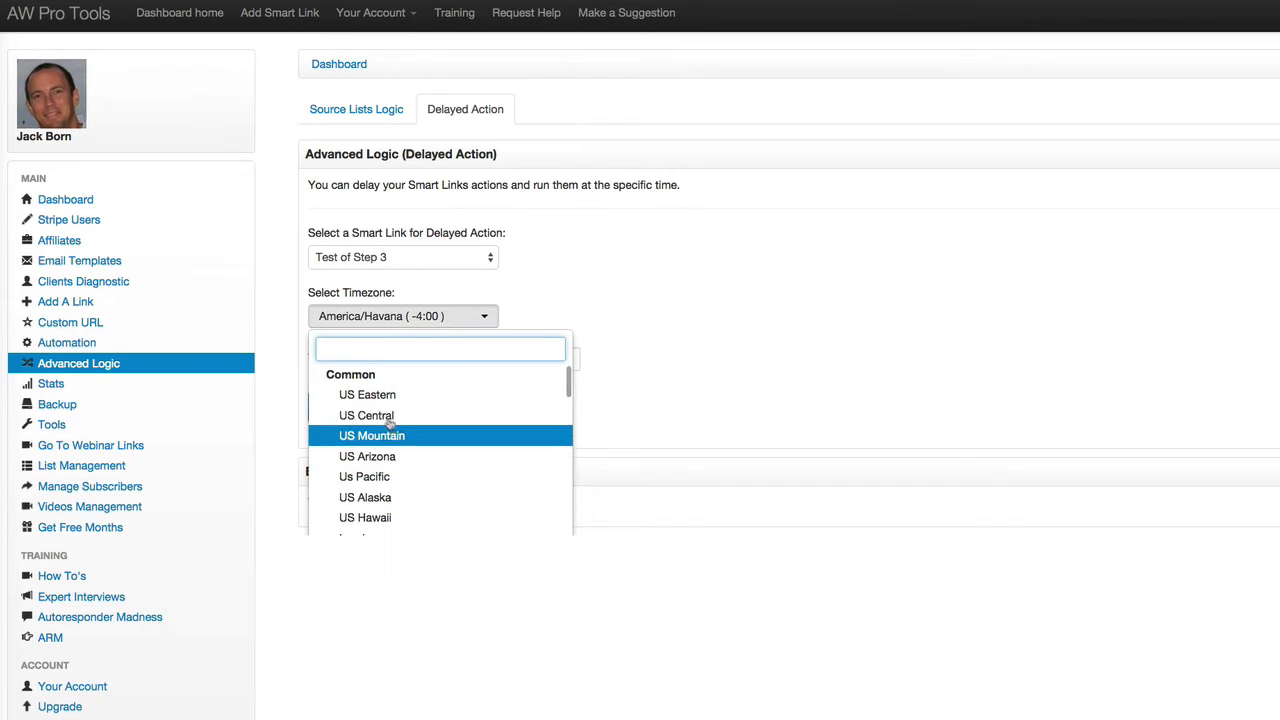
pyautogui.moveTo(368, 394)
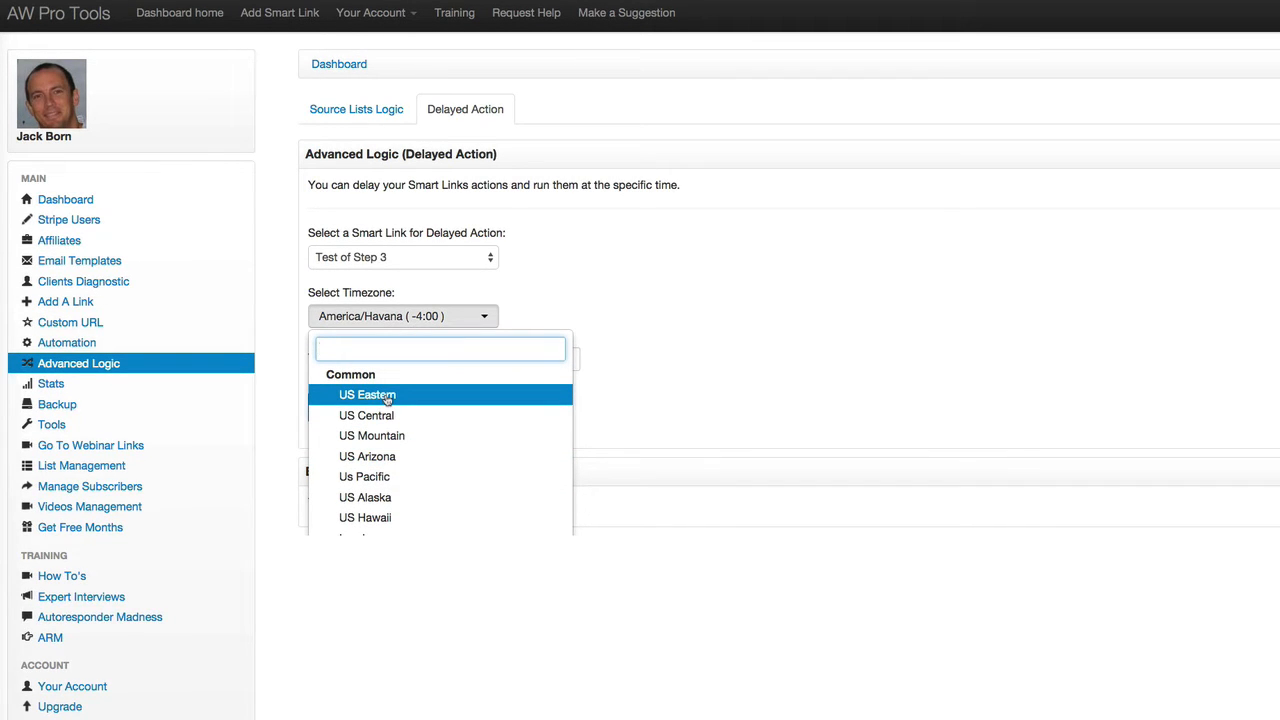
pyautogui.click(368, 394)
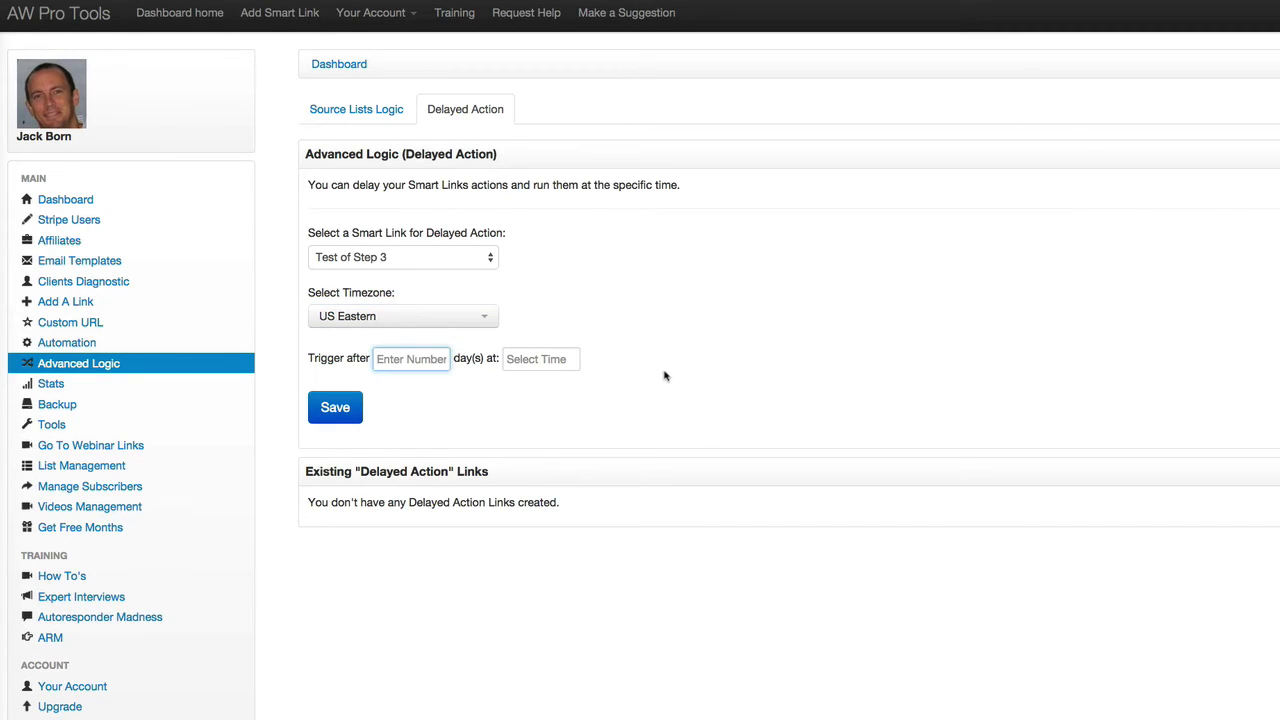
pyautogui.moveTo(656, 384)
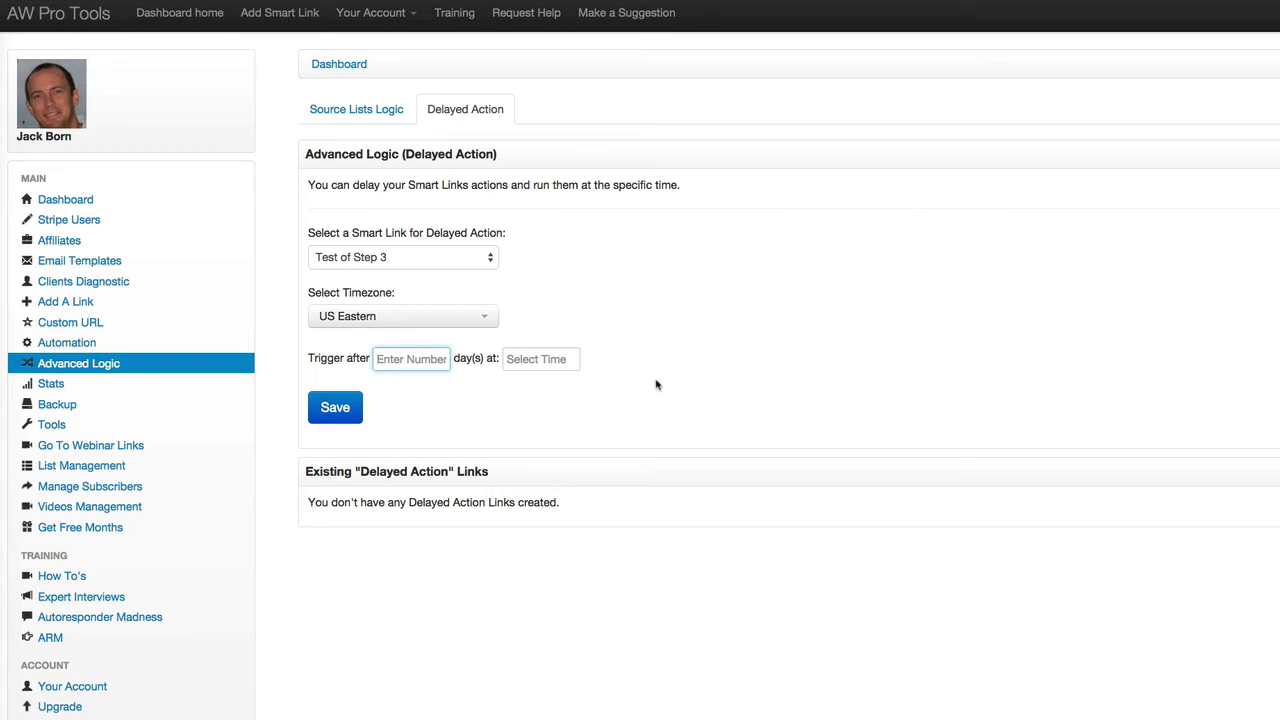
pyautogui.moveTo(540, 414)
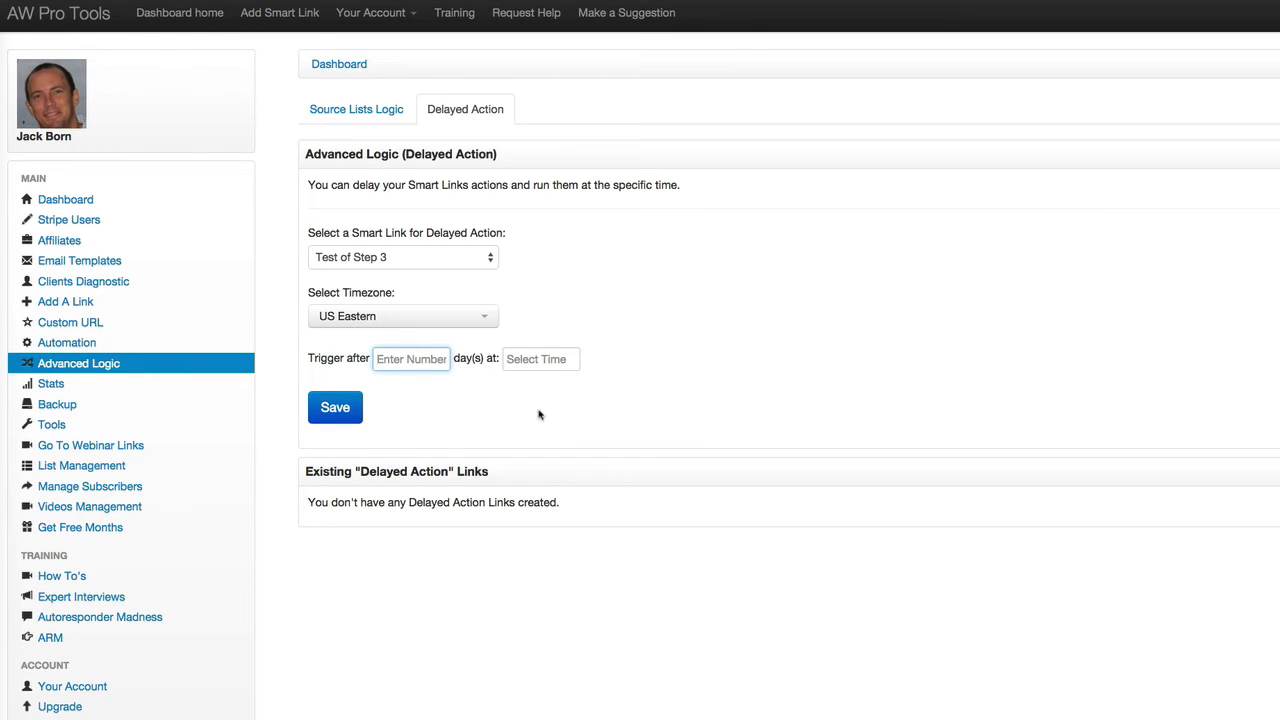
# - Set the trigger time of day to 07:00 in the Choose Time picker
pyautogui.click(540, 360)
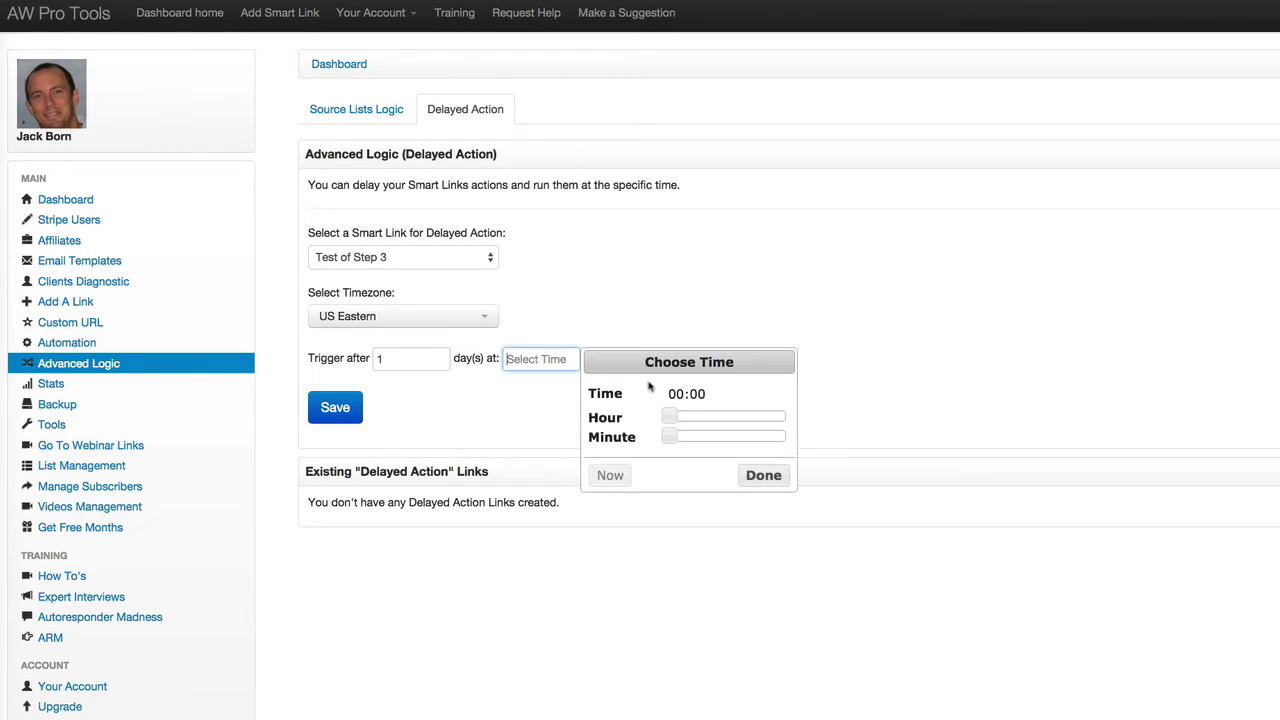
pyautogui.moveTo(668, 418); pyautogui.dragTo(712, 418)
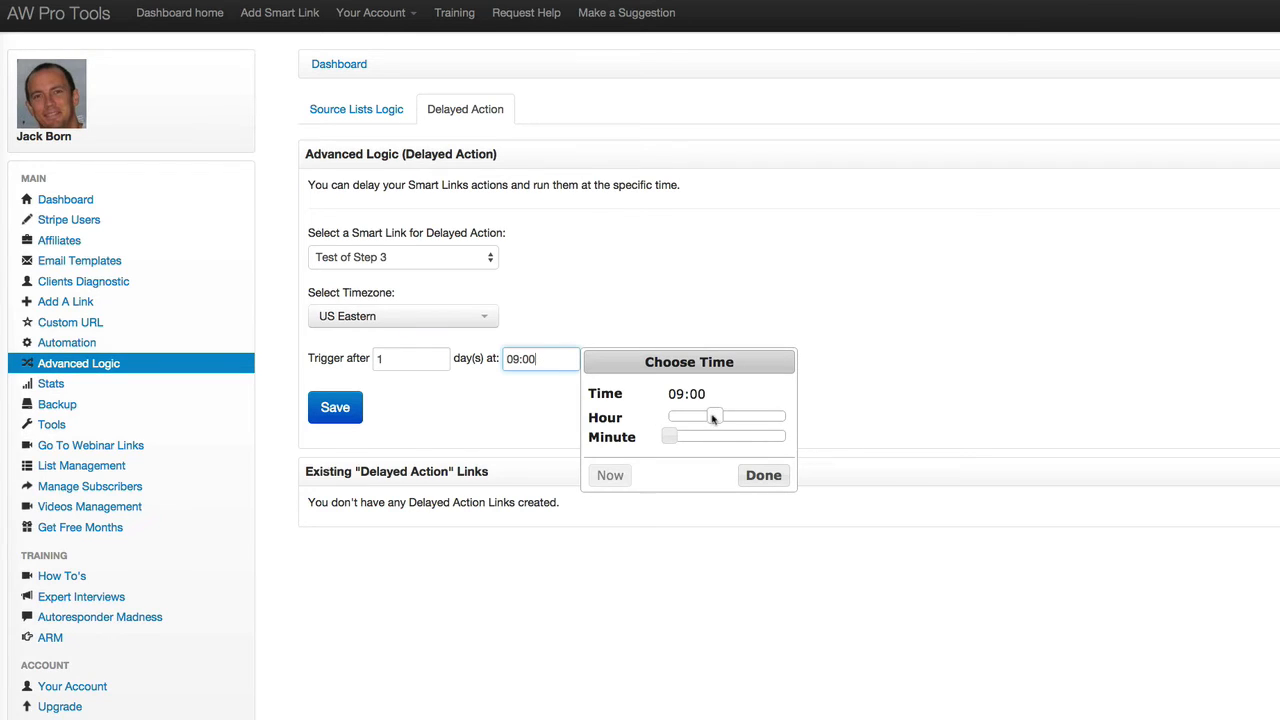
pyautogui.moveTo(716, 416); pyautogui.dragTo(704, 416)
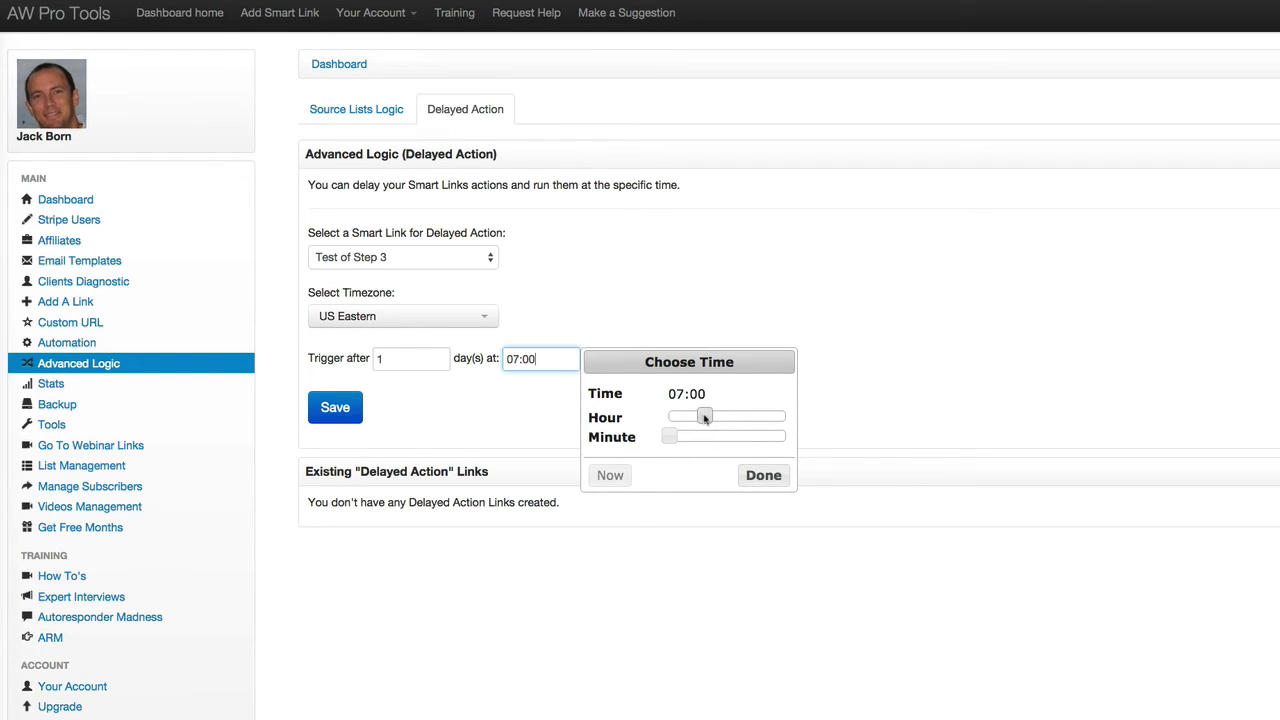
pyautogui.moveTo(704, 418); pyautogui.dragTo(756, 418)
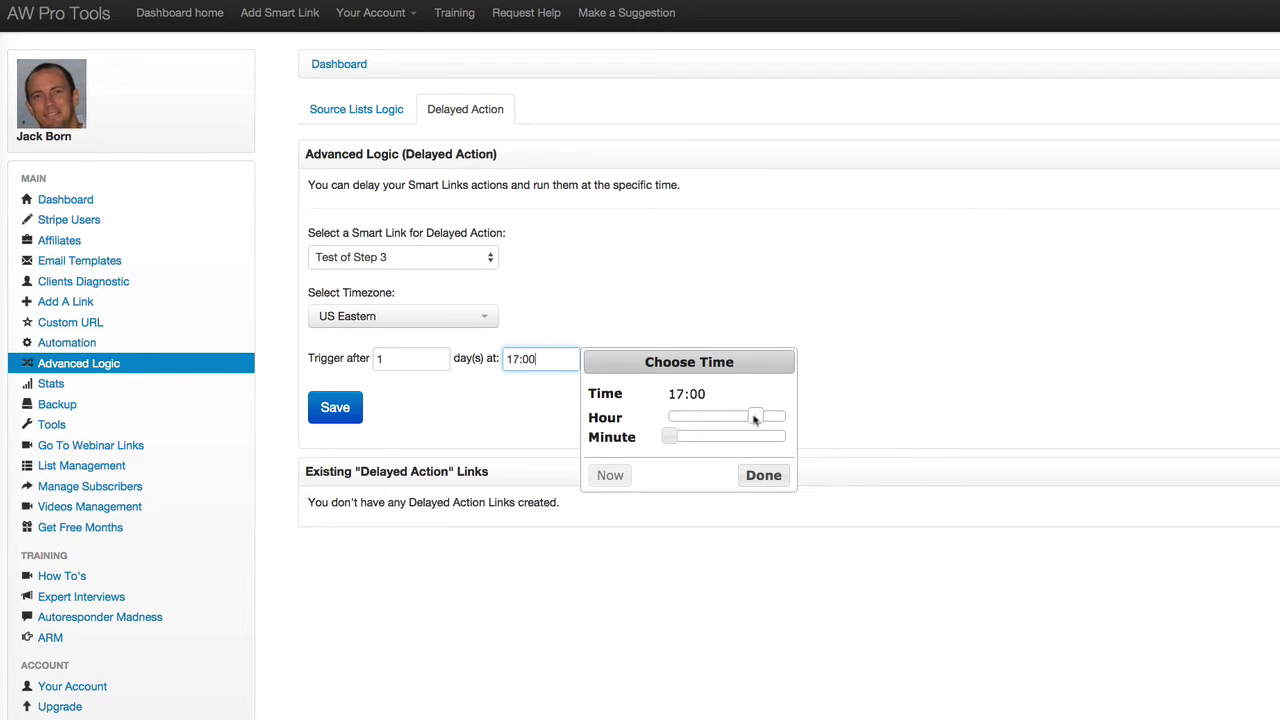
pyautogui.moveTo(756, 418); pyautogui.dragTo(784, 418)
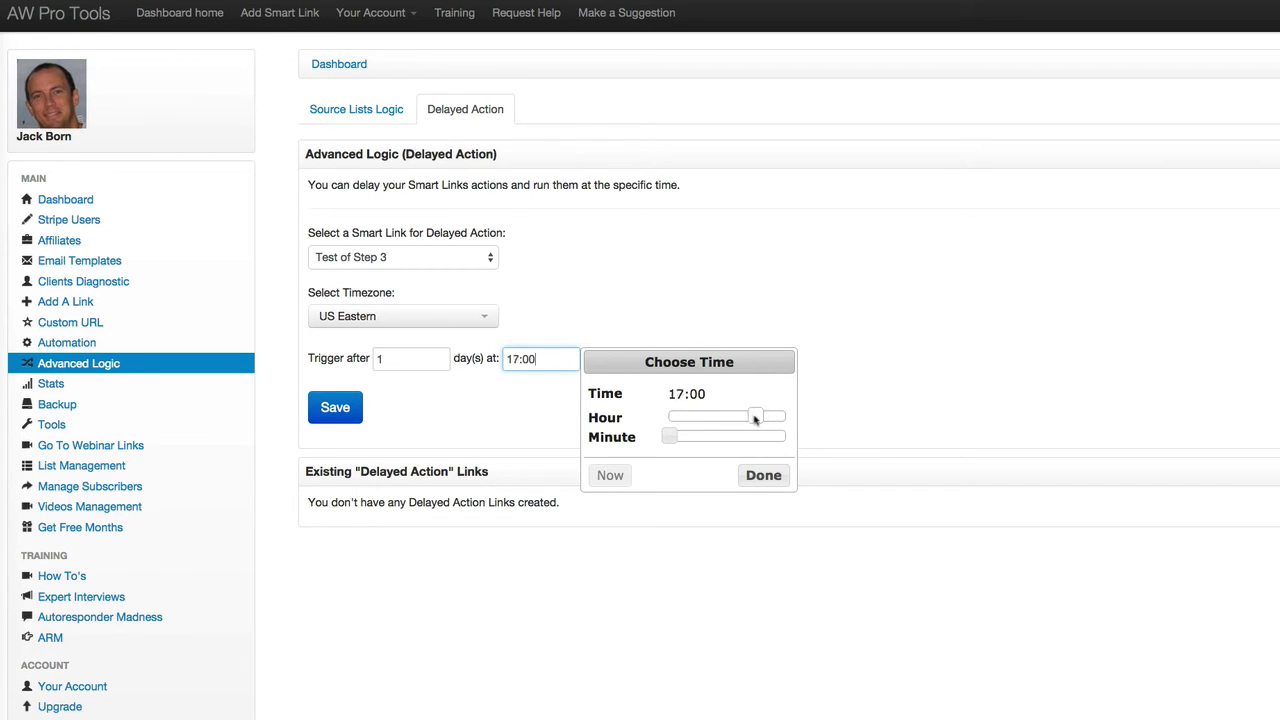
pyautogui.moveTo(756, 416); pyautogui.dragTo(740, 416)
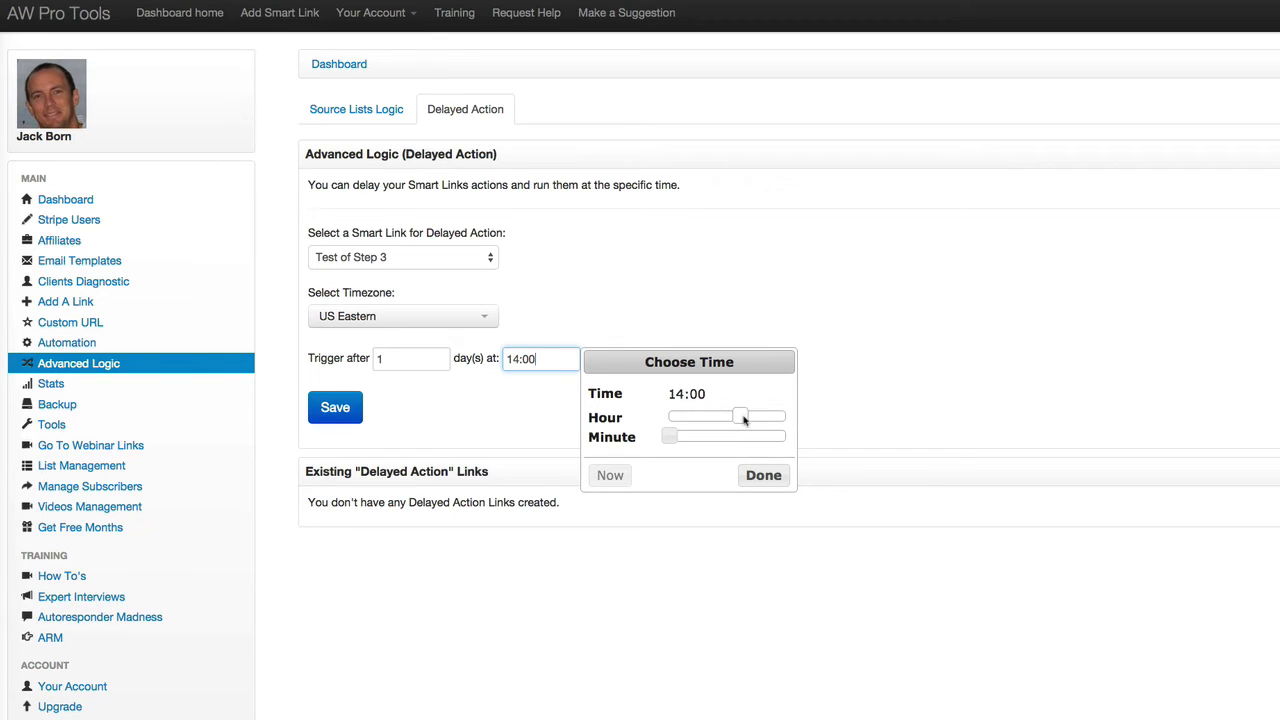
pyautogui.moveTo(740, 416); pyautogui.dragTo(730, 416)
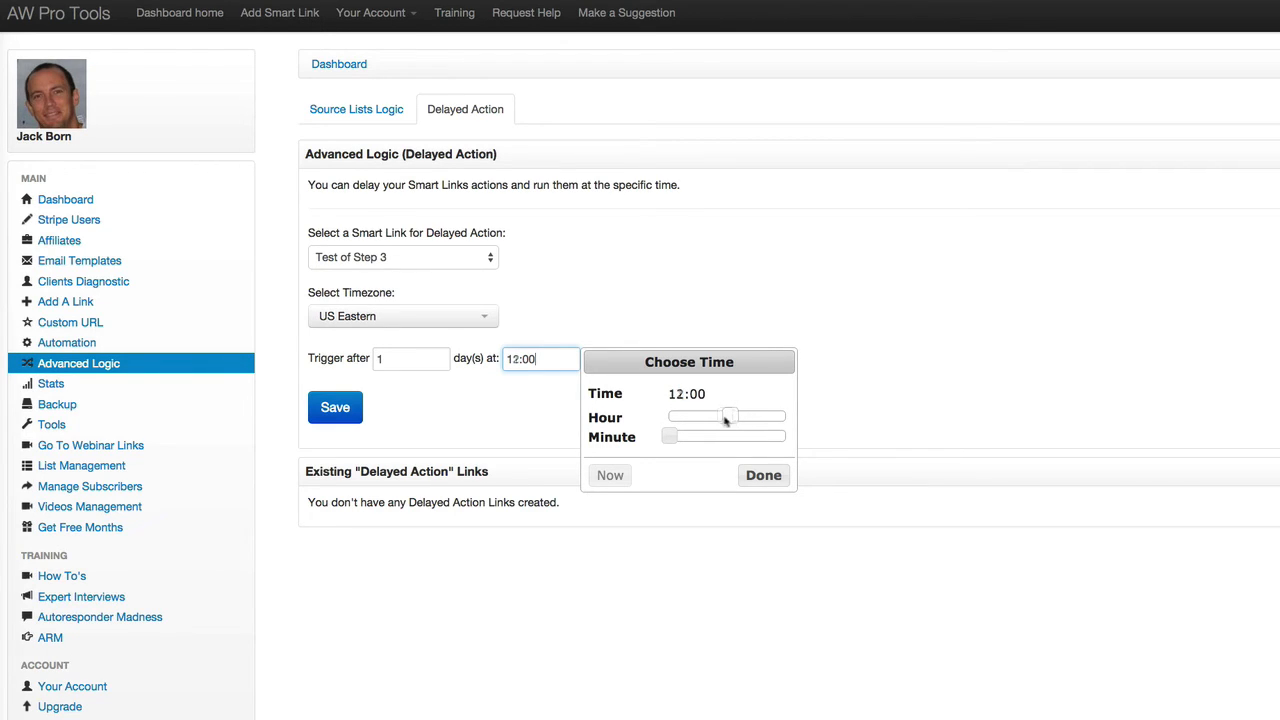
pyautogui.moveTo(728, 416); pyautogui.dragTo(704, 416)
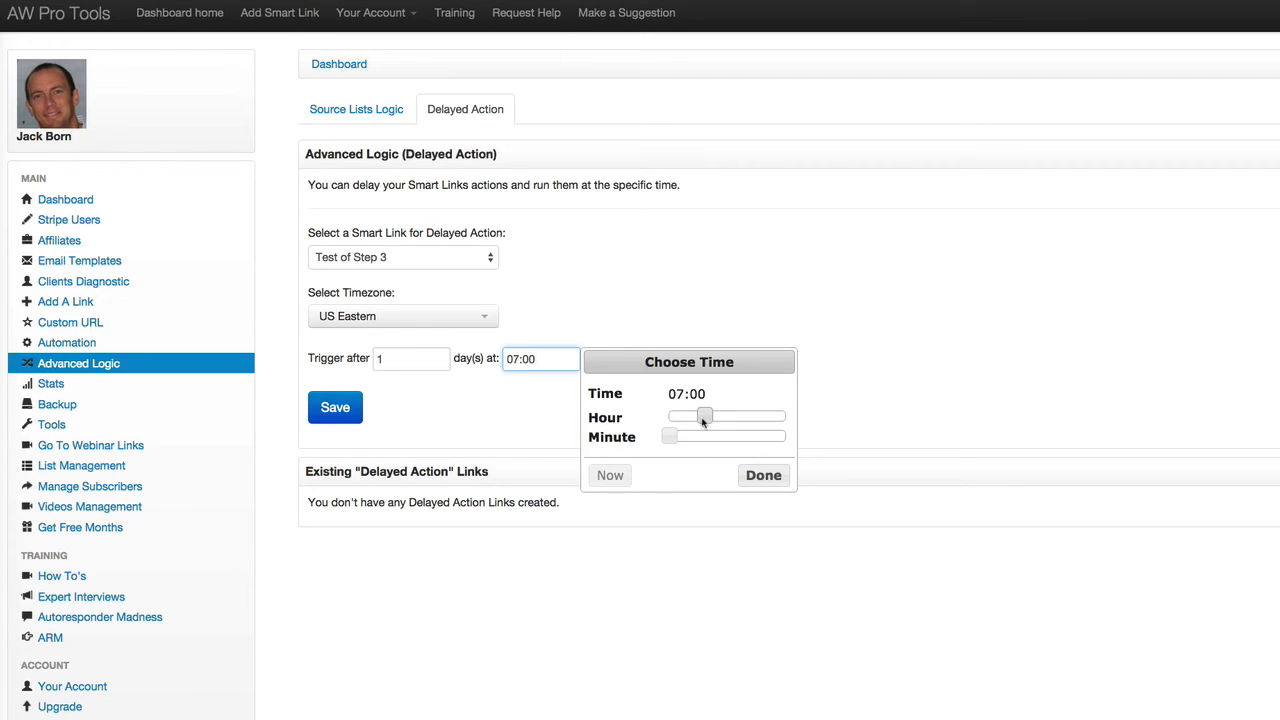
pyautogui.click(764, 476)
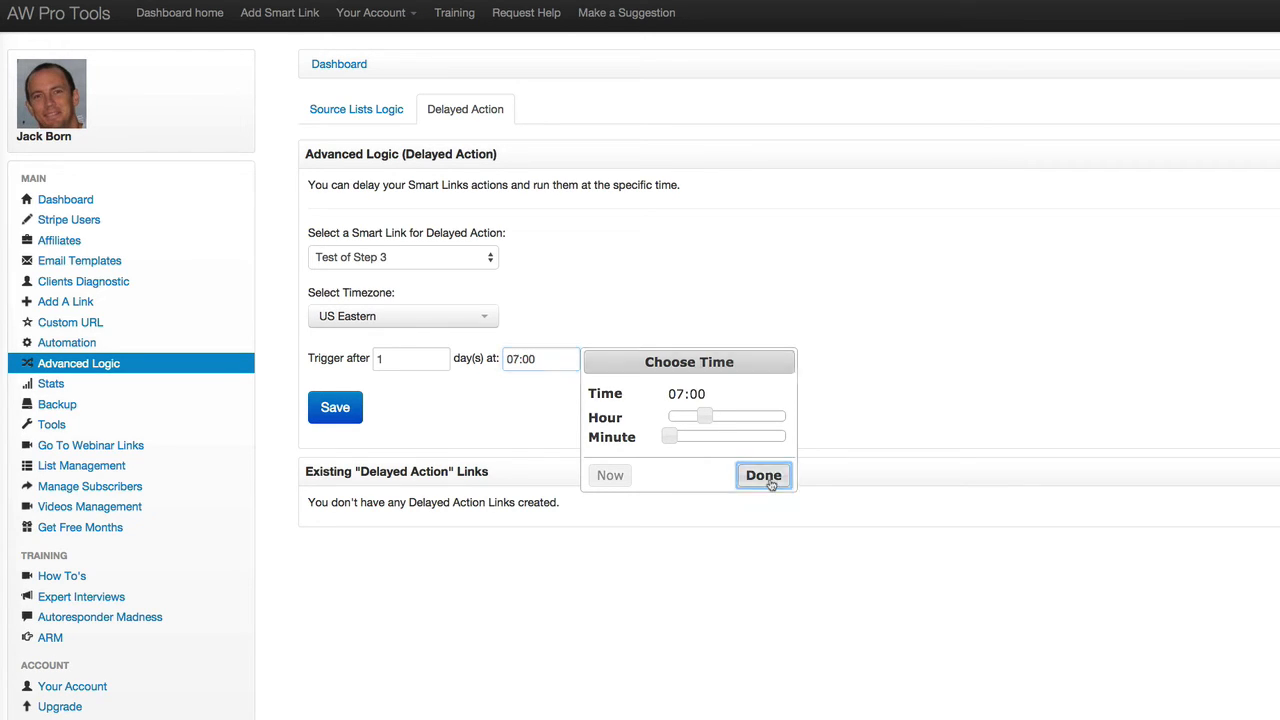
# - Save the delayed action link triggering after 1 day at 07:00 US Eastern
pyautogui.click(764, 476)
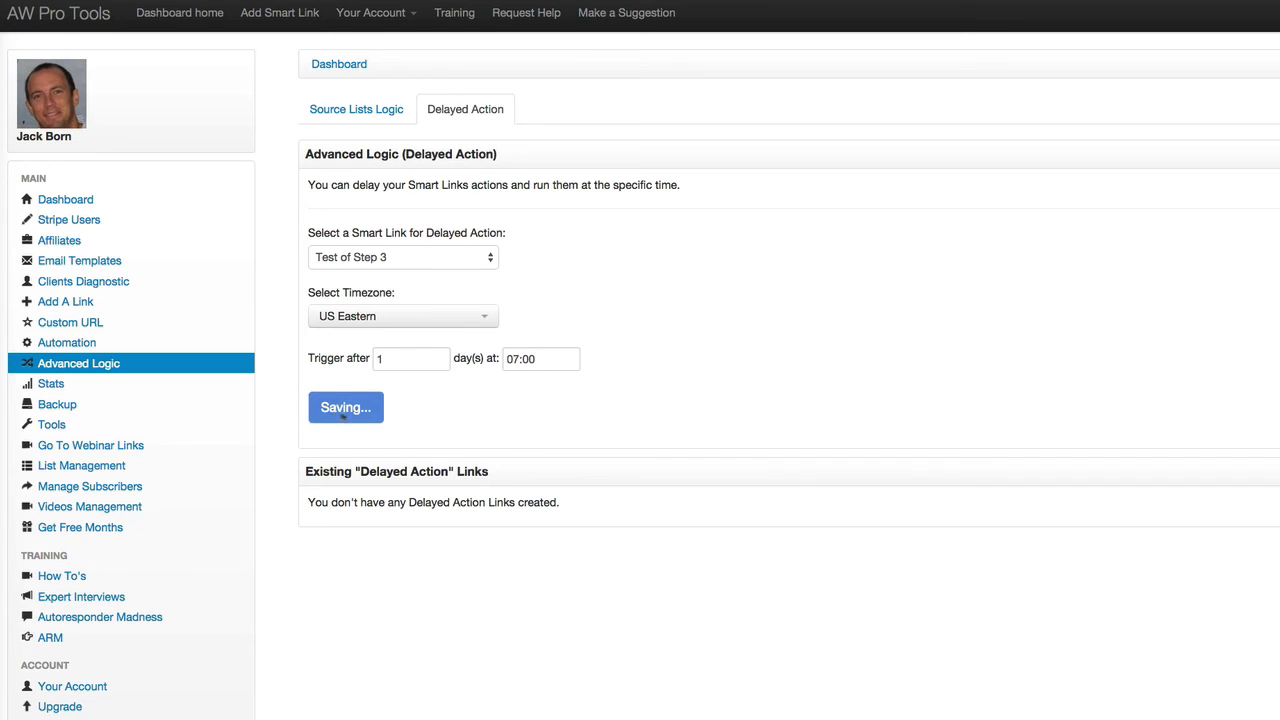
# - Review the created 'Test of Step 3 (delayed)' link and view its generated link details
pyautogui.click(344, 408)
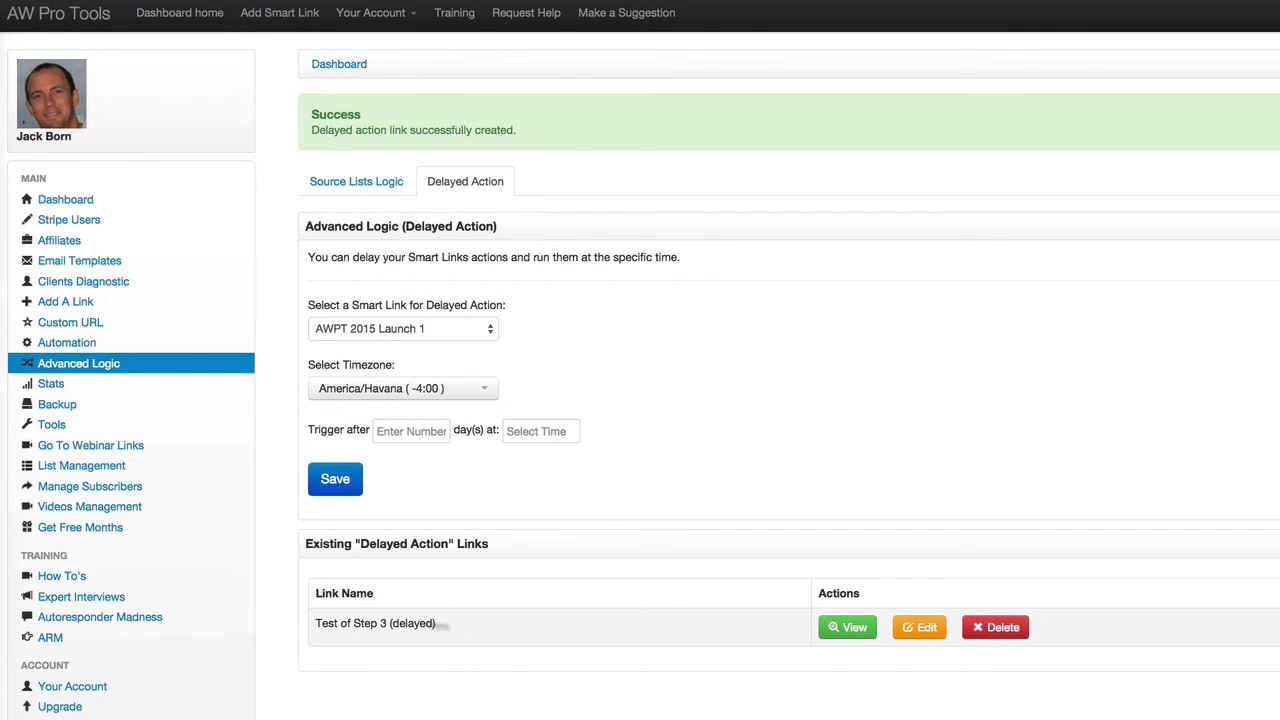
pyautogui.doubleClick(350, 624)
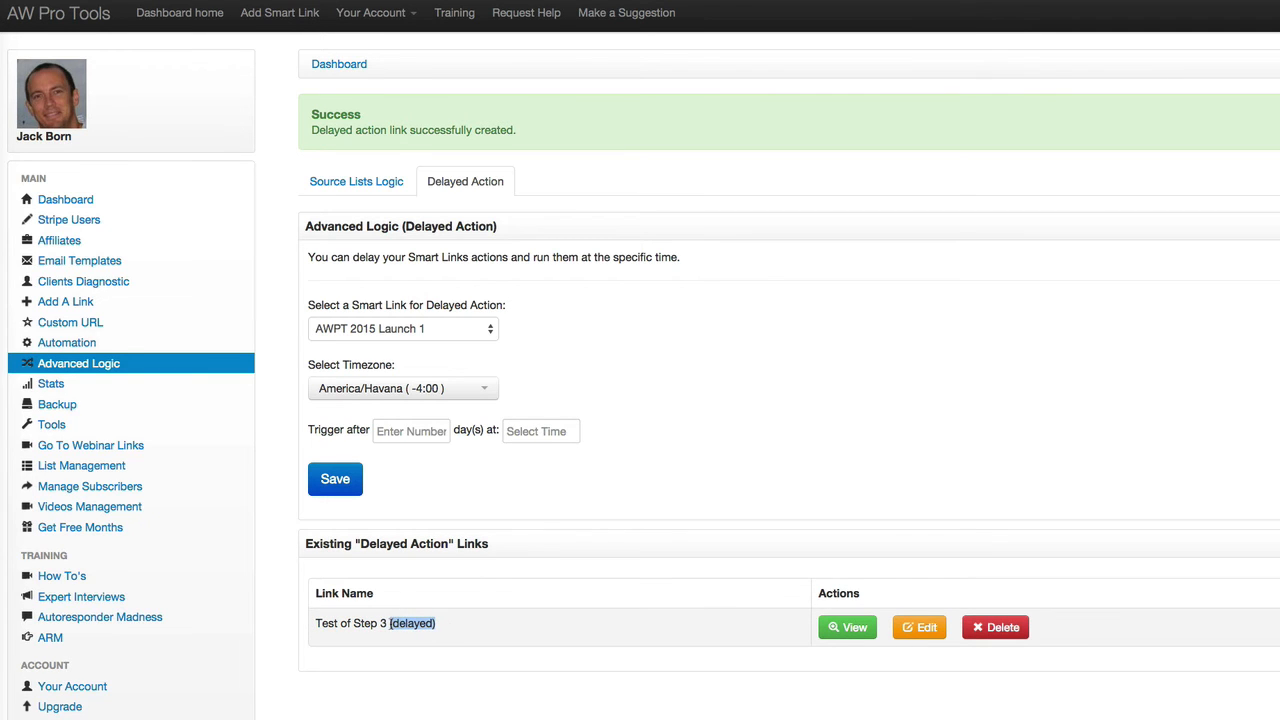
pyautogui.click(846, 628)
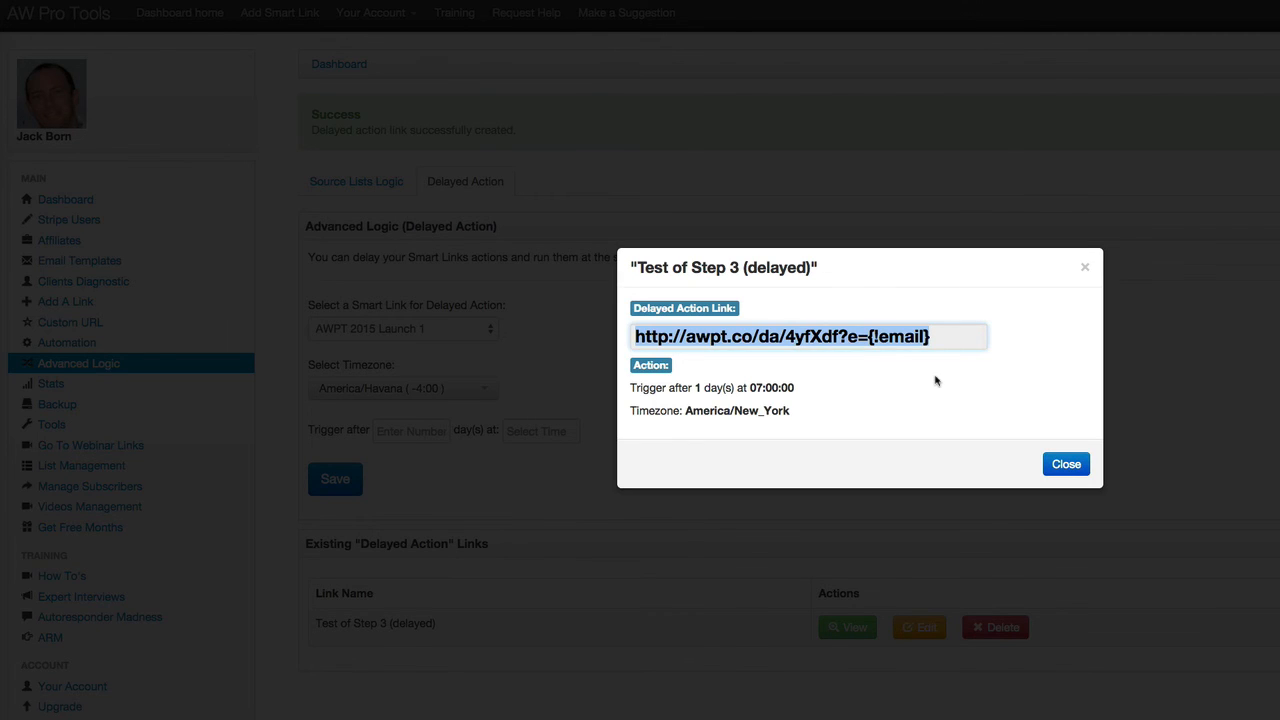
pyautogui.moveTo(938, 380)
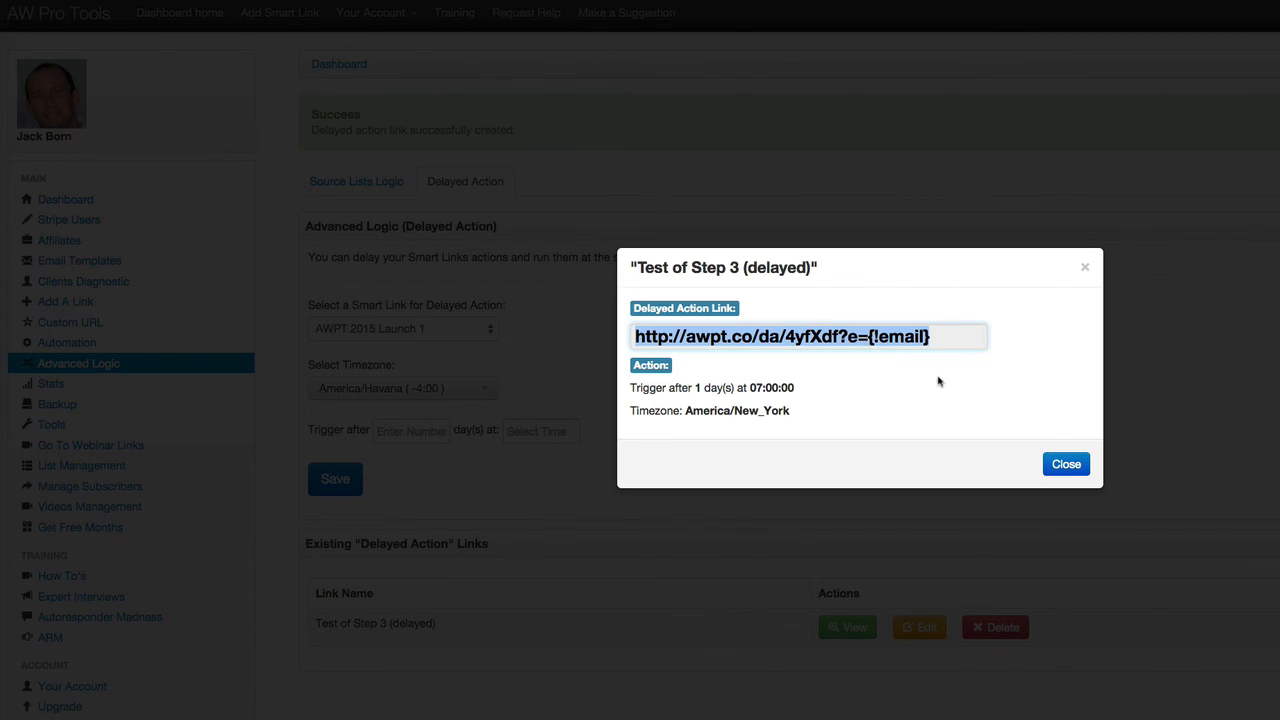
pyautogui.moveTo(856, 416)
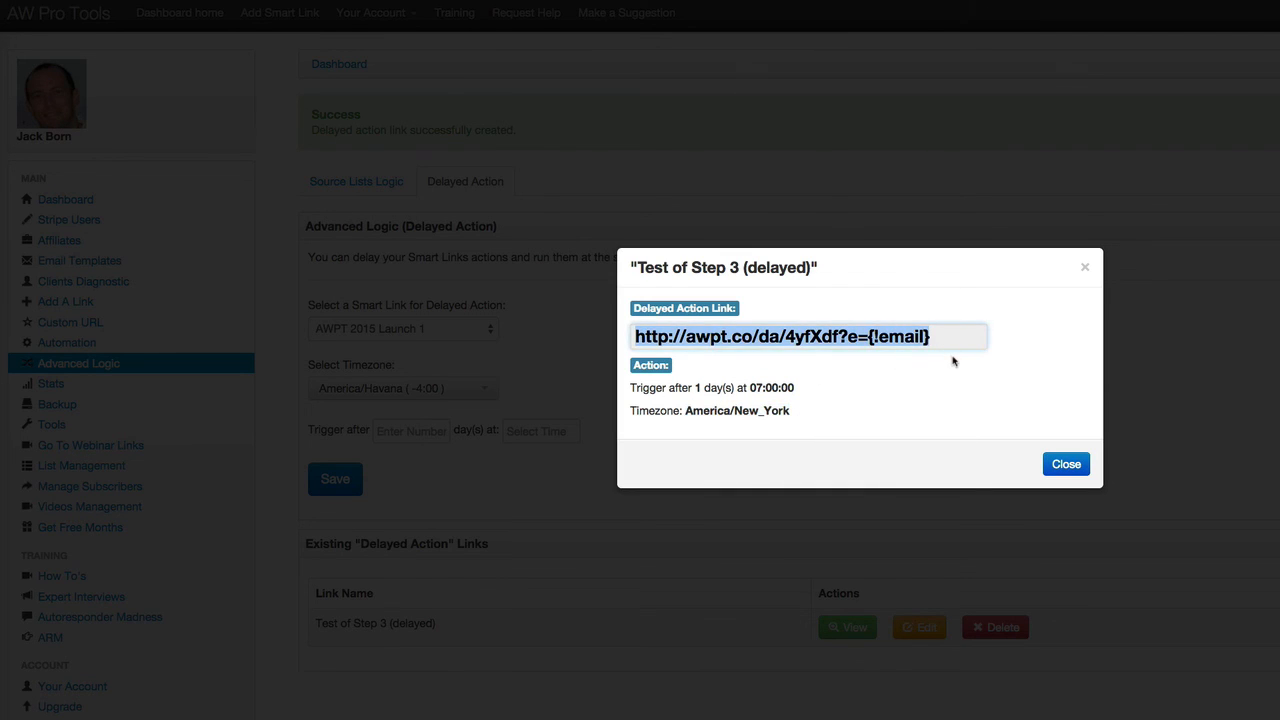
pyautogui.moveTo(966, 370)
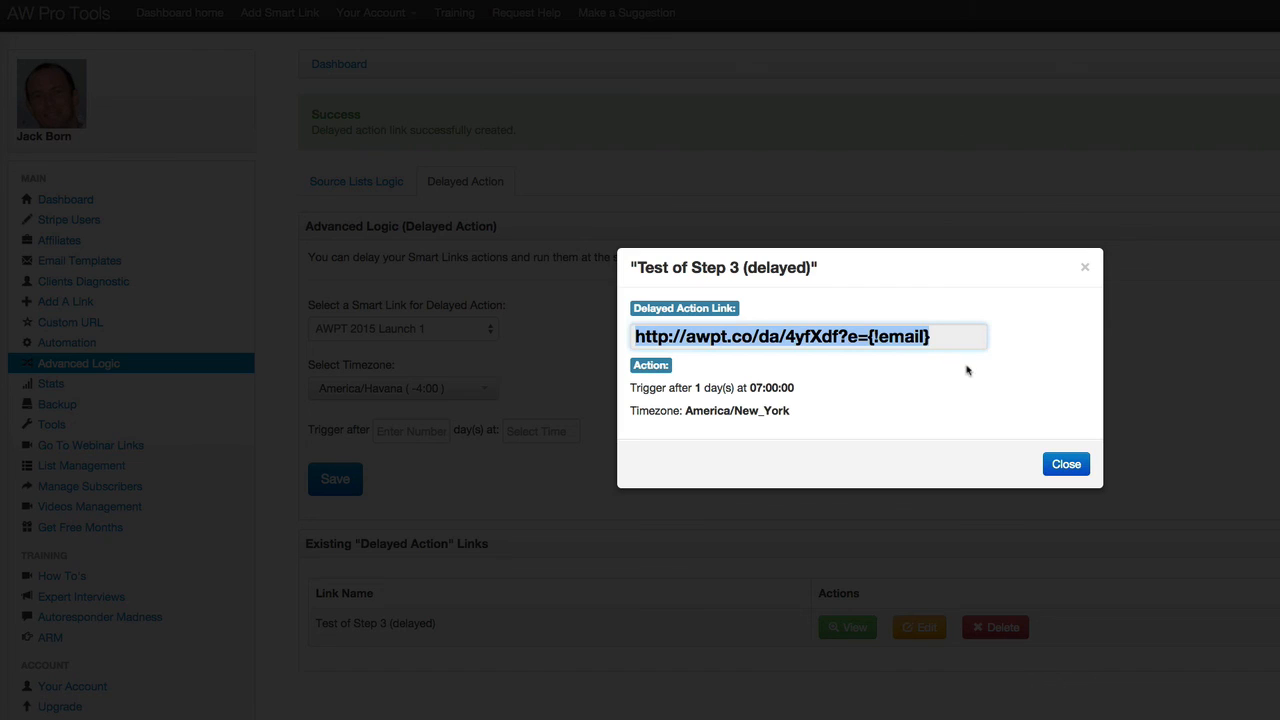
pyautogui.moveTo(968, 372)
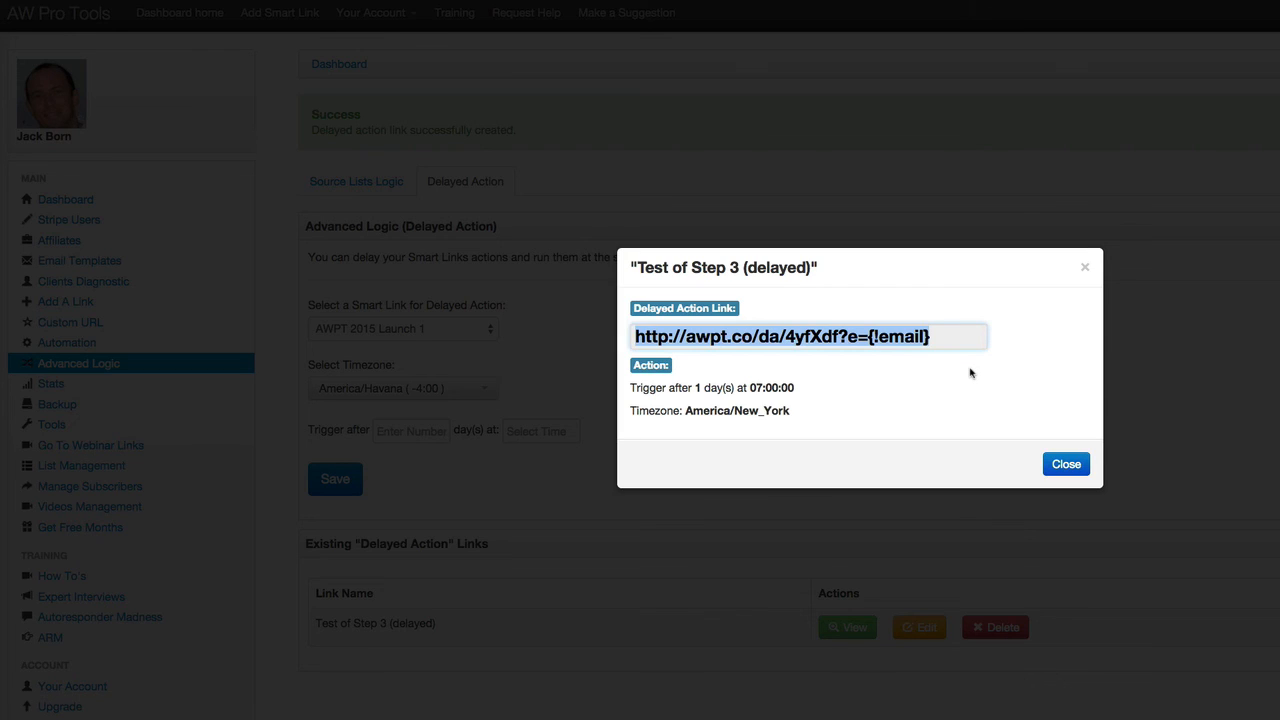
pyautogui.moveTo(964, 380)
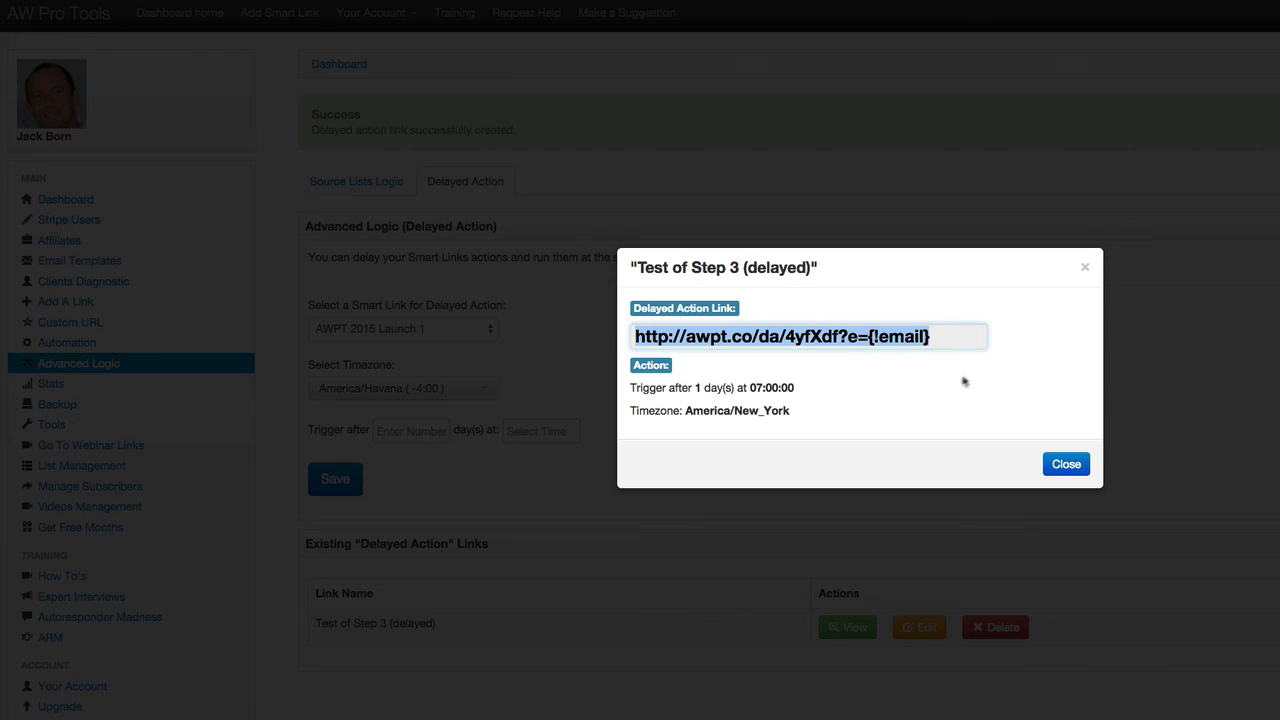
pyautogui.moveTo(784, 358)
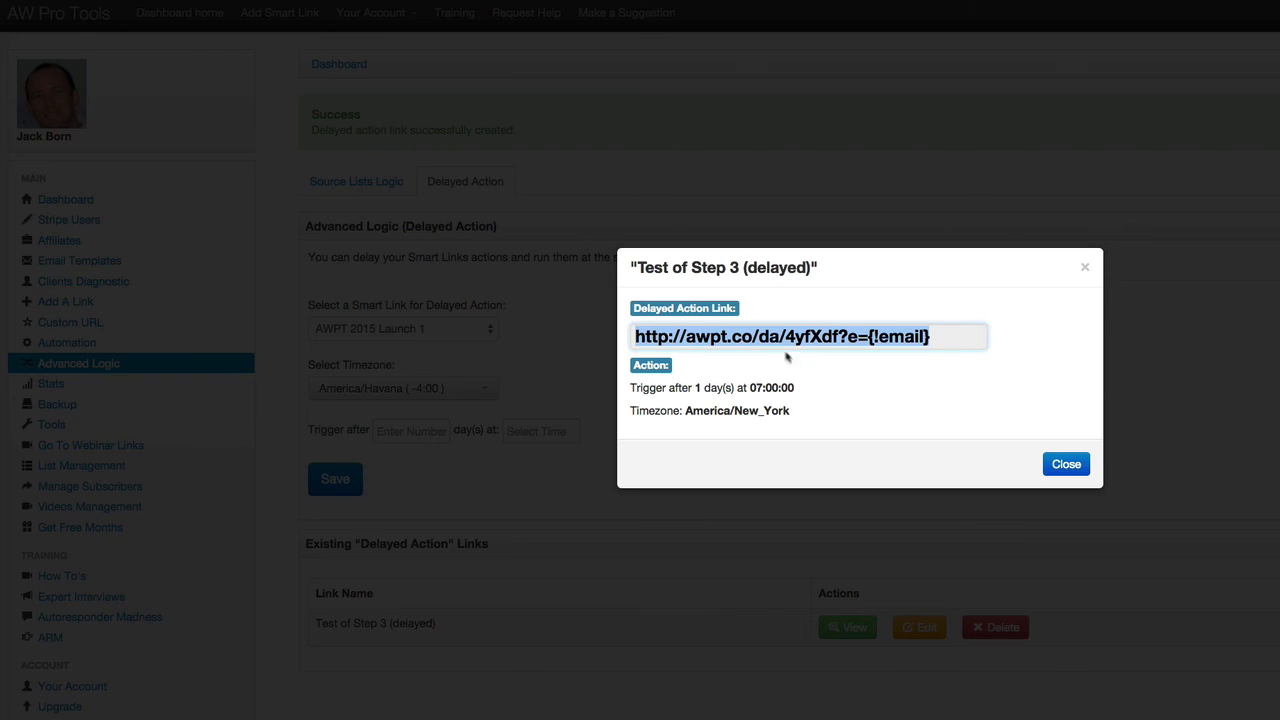
pyautogui.moveTo(784, 408)
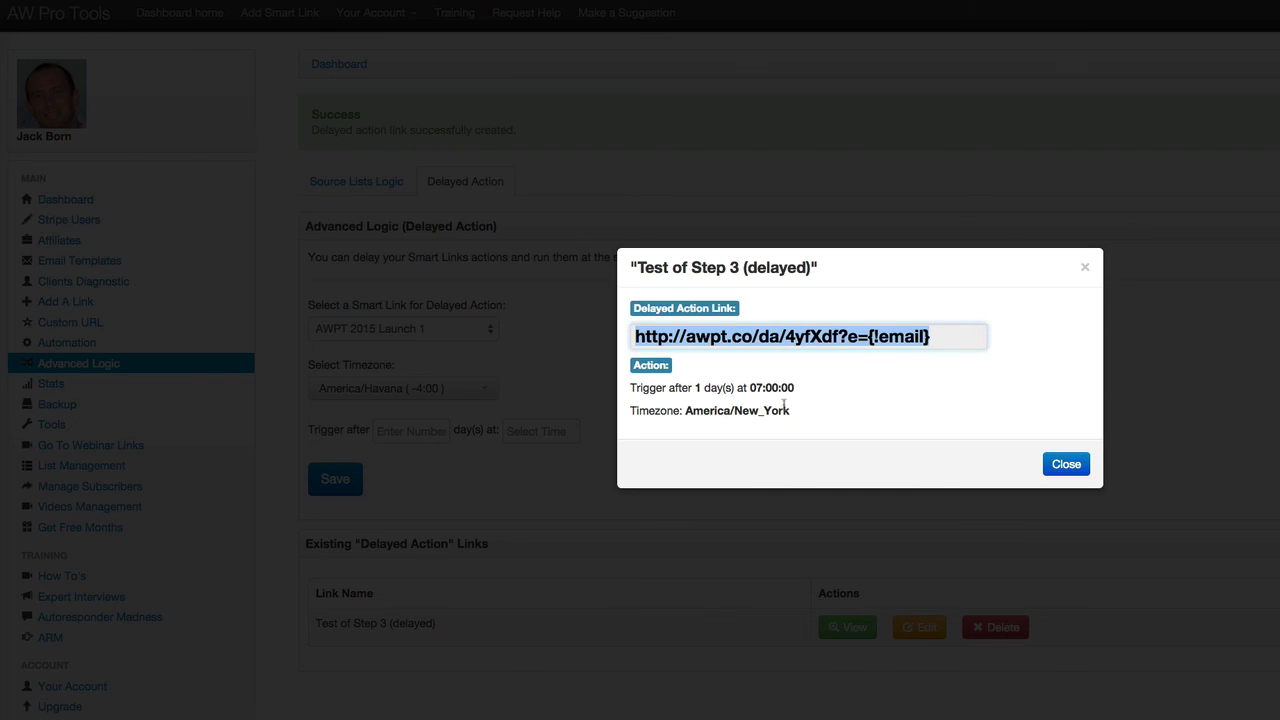
pyautogui.moveTo(792, 412)
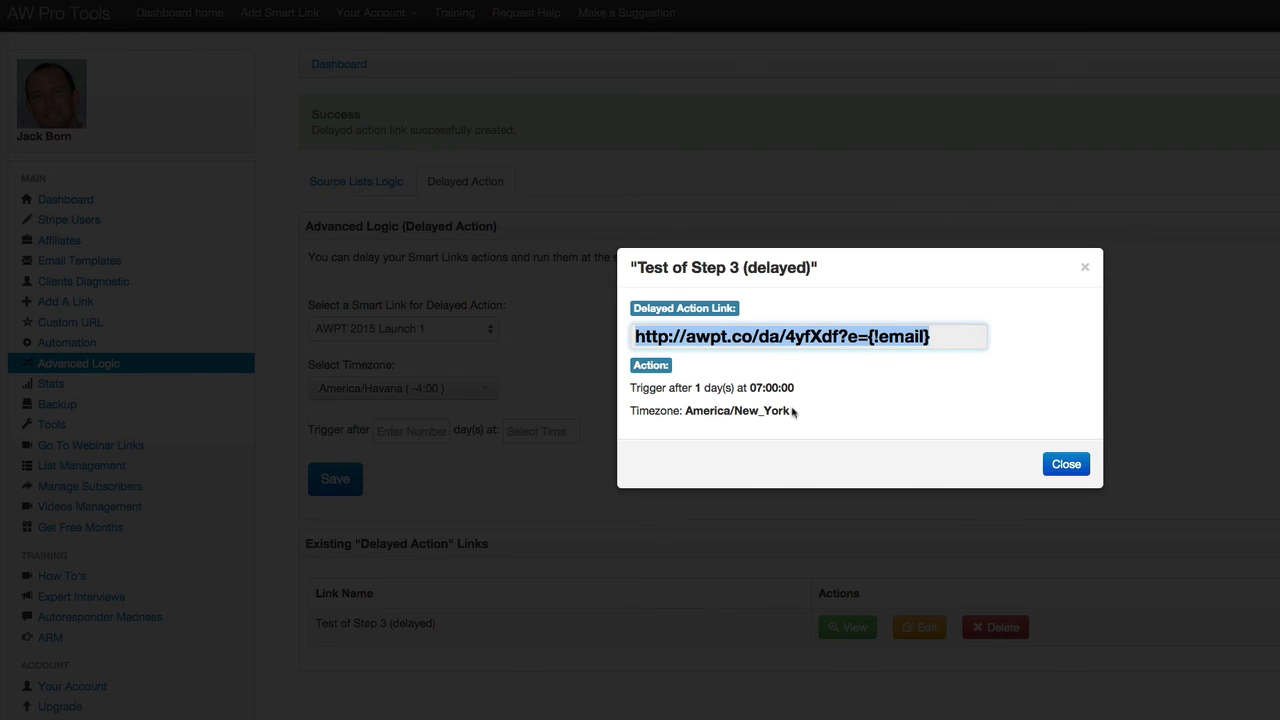
pyautogui.moveTo(830, 414)
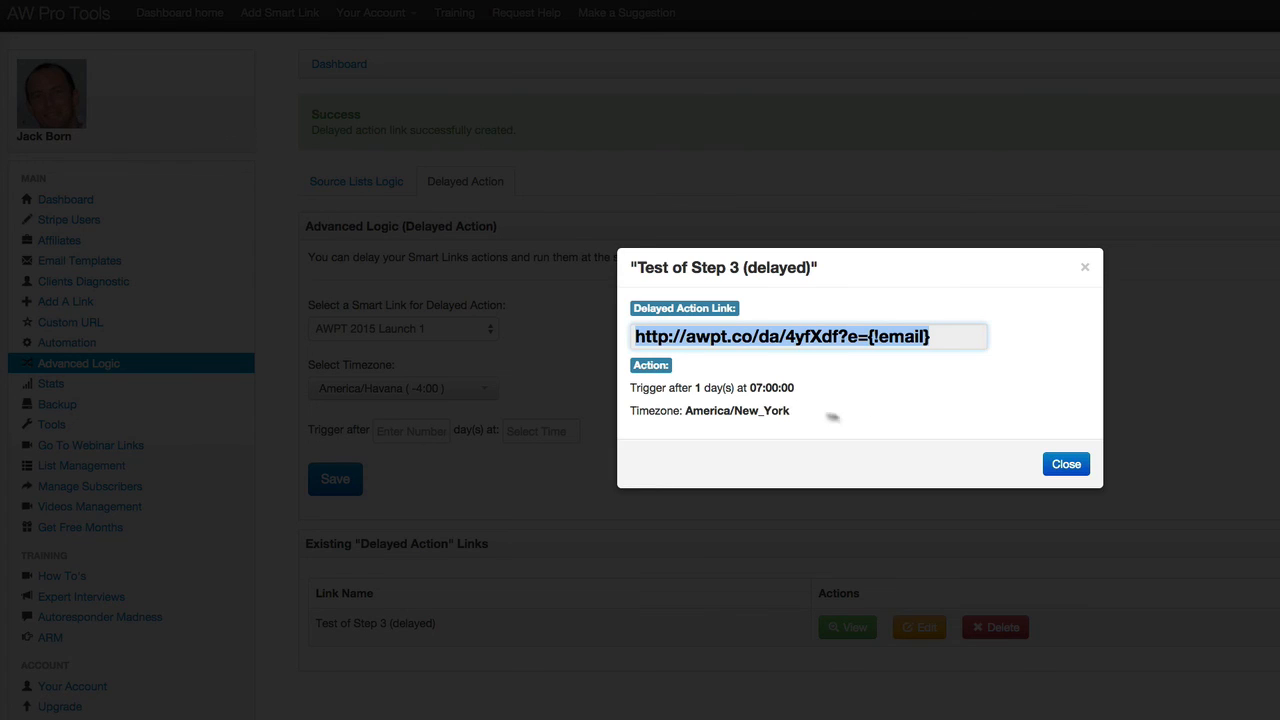